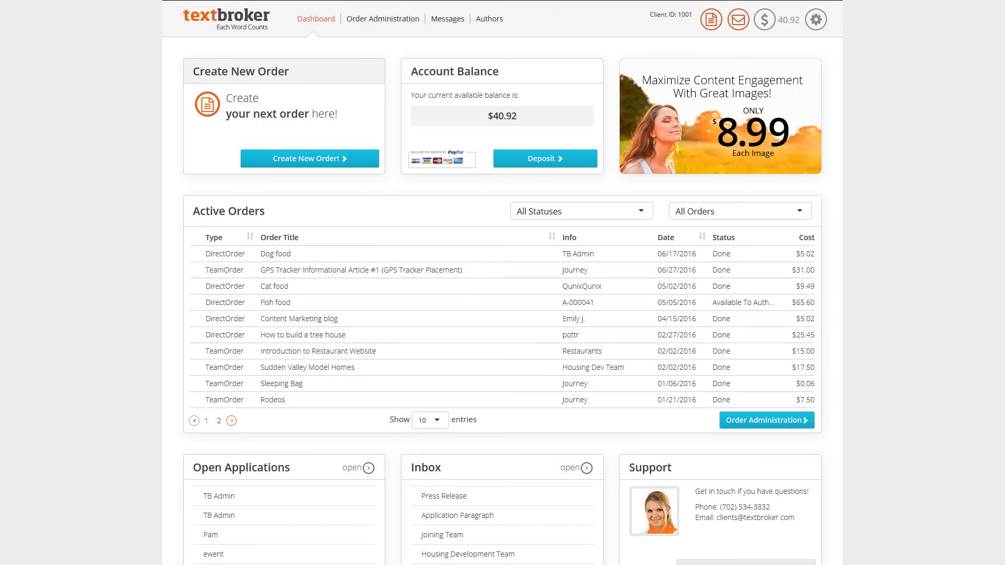
Step: Go to the order archive and choose Move Selected Orders for the checked Blog article #1 and #2
left_click(382, 19)
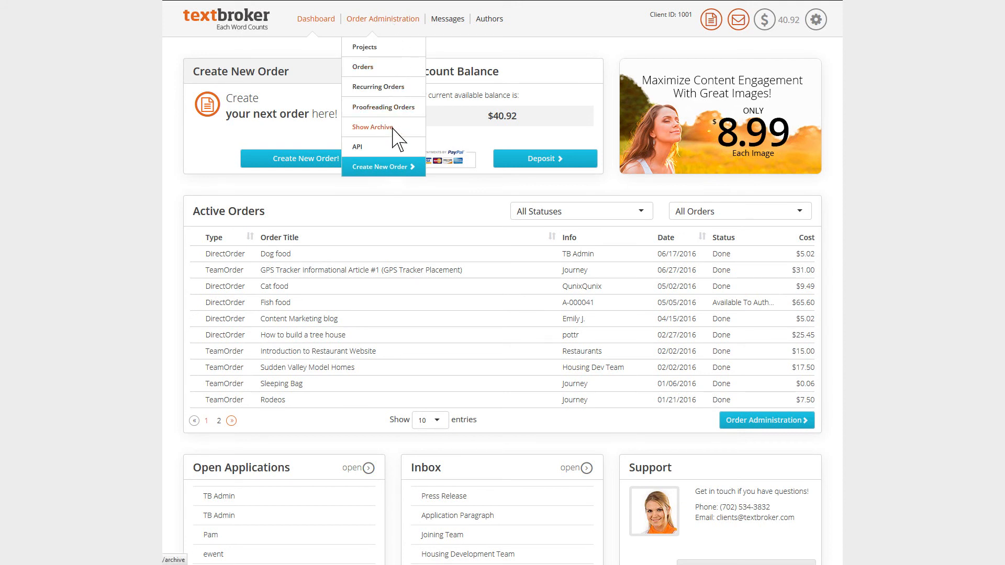
left_click(372, 127)
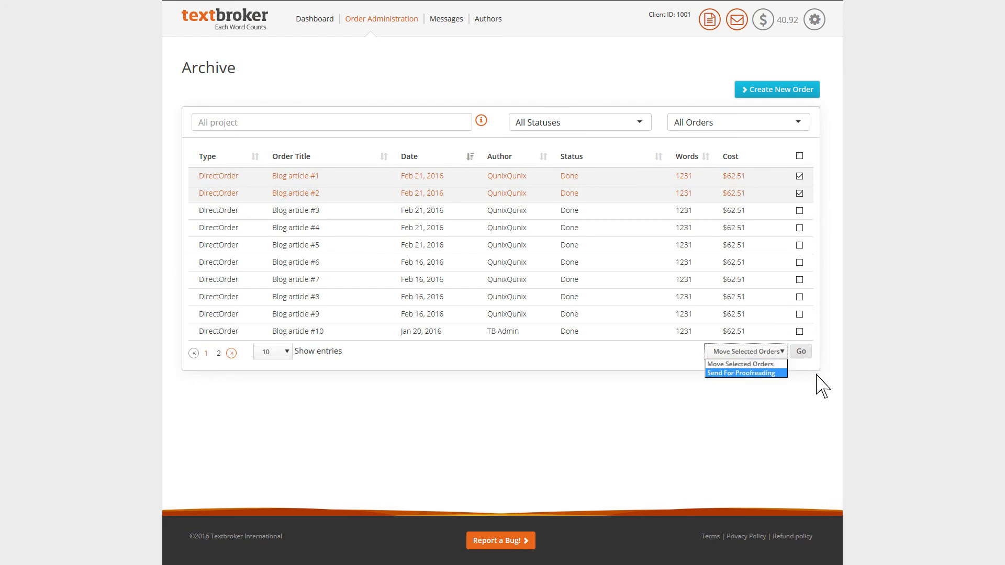
left_click(745, 351)
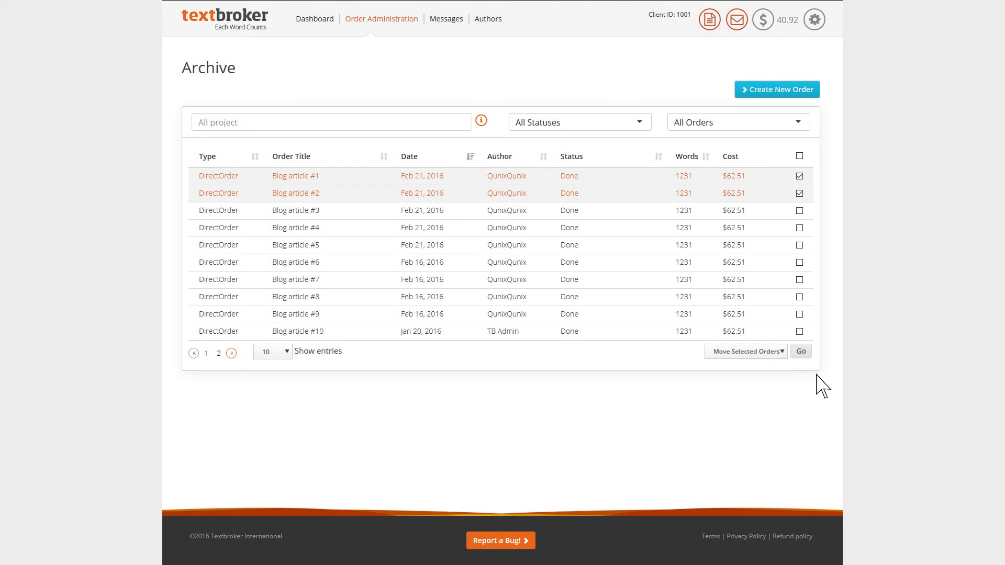
Step: From the Projects list, move the Content Marketing folder to the archive and confirm
left_click(381, 18)
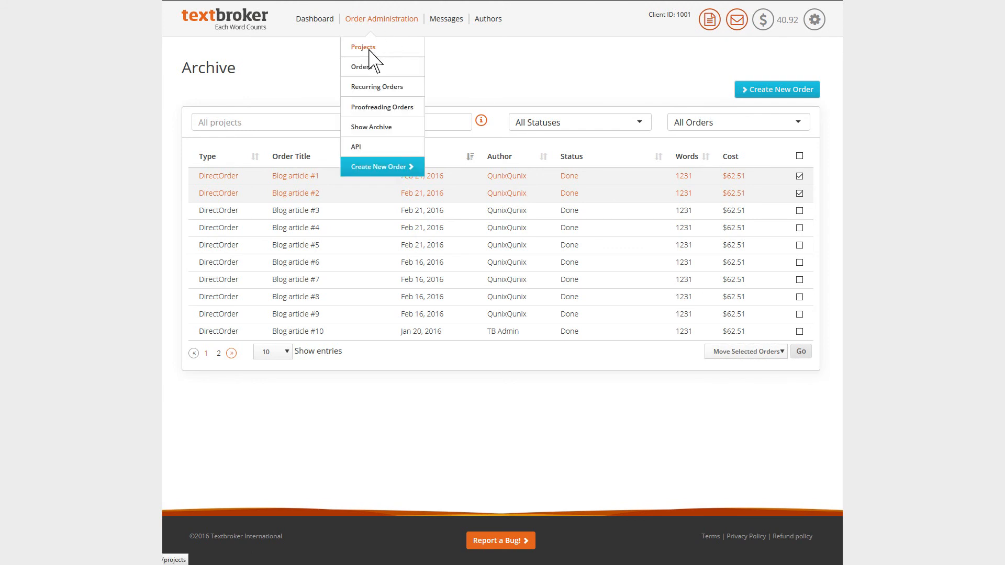
left_click(364, 46)
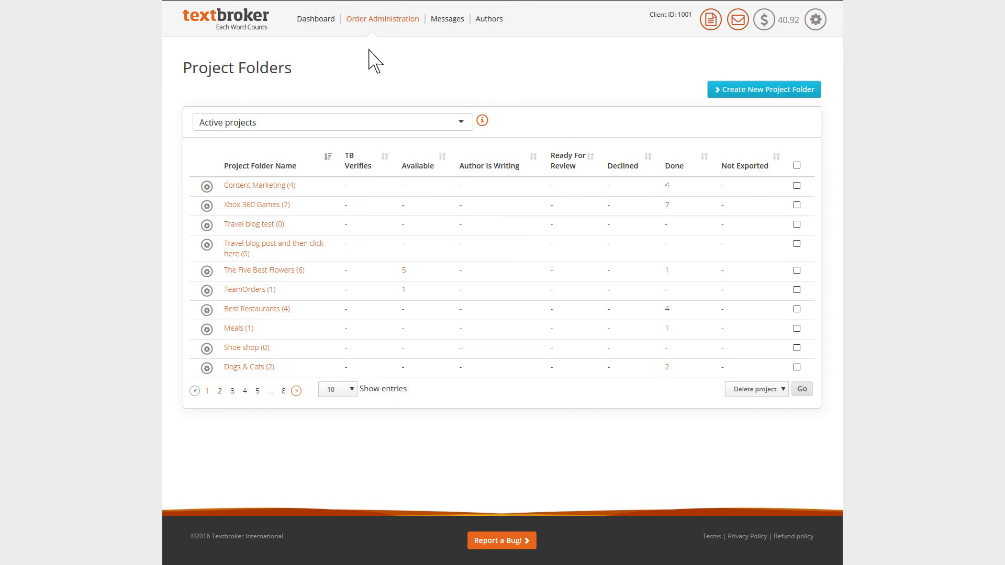
mouse_move(187, 384)
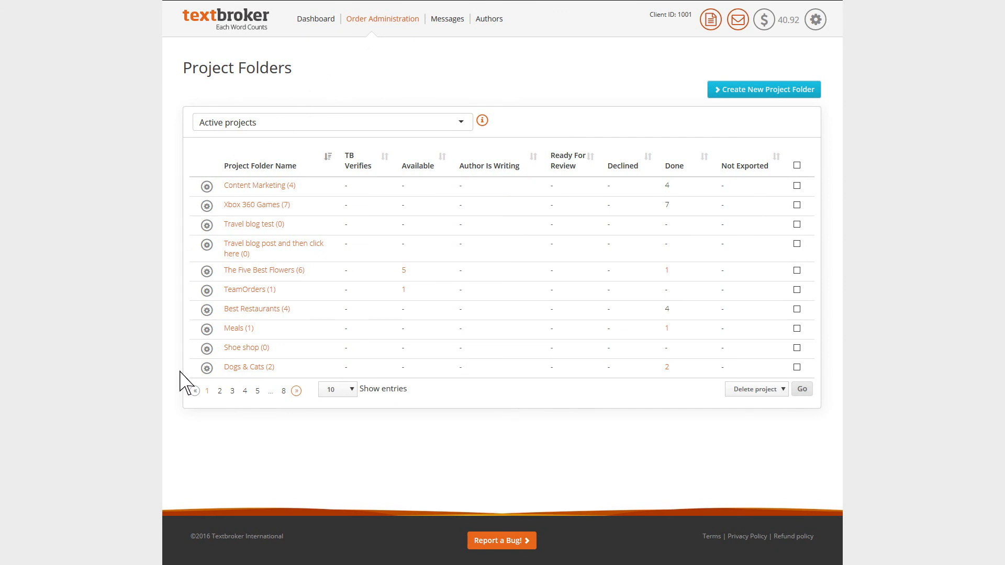
left_click(797, 186)
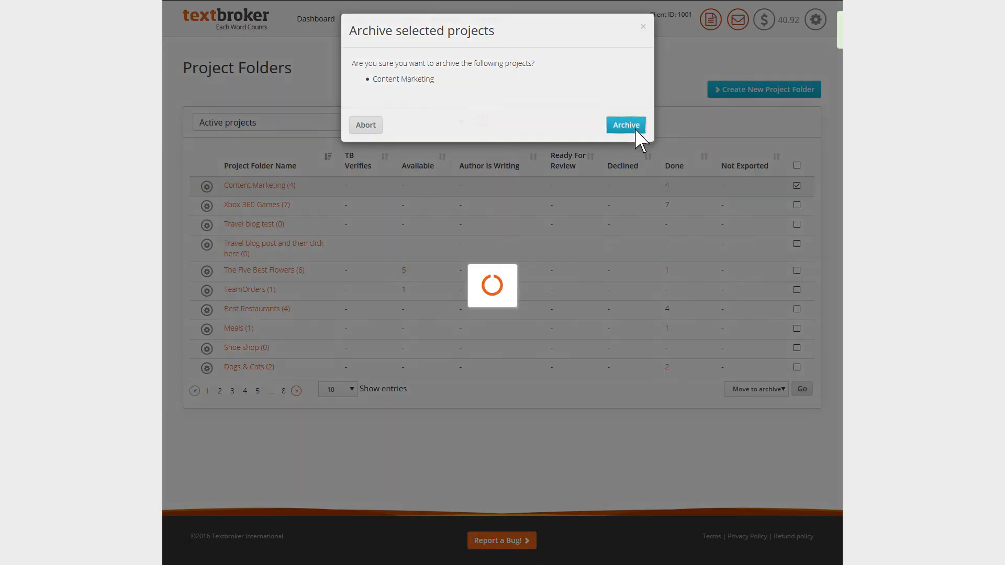
left_click(626, 125)
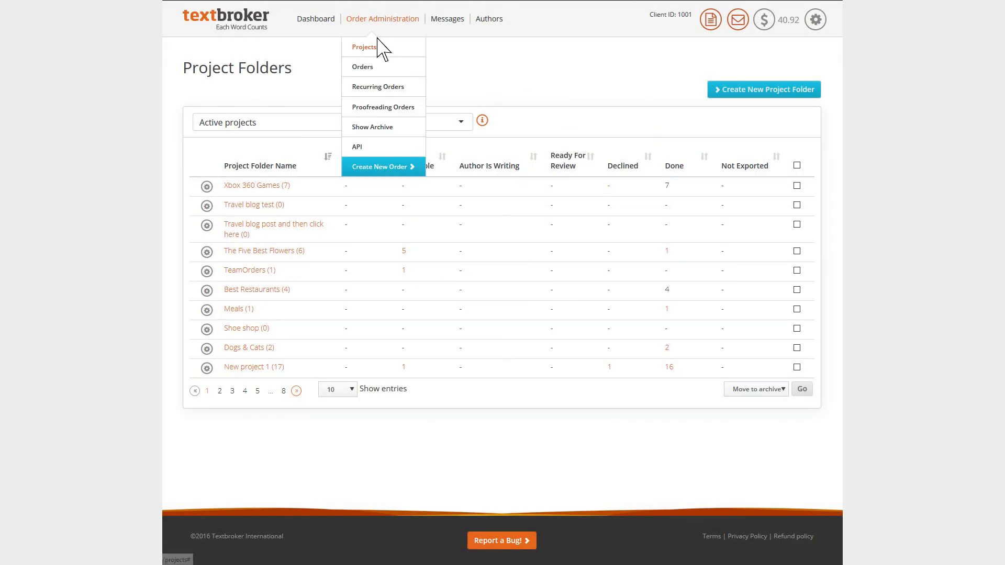
Step: From the Orders list, view the Finance blog order's details and start moving it to another folder
left_click(363, 67)
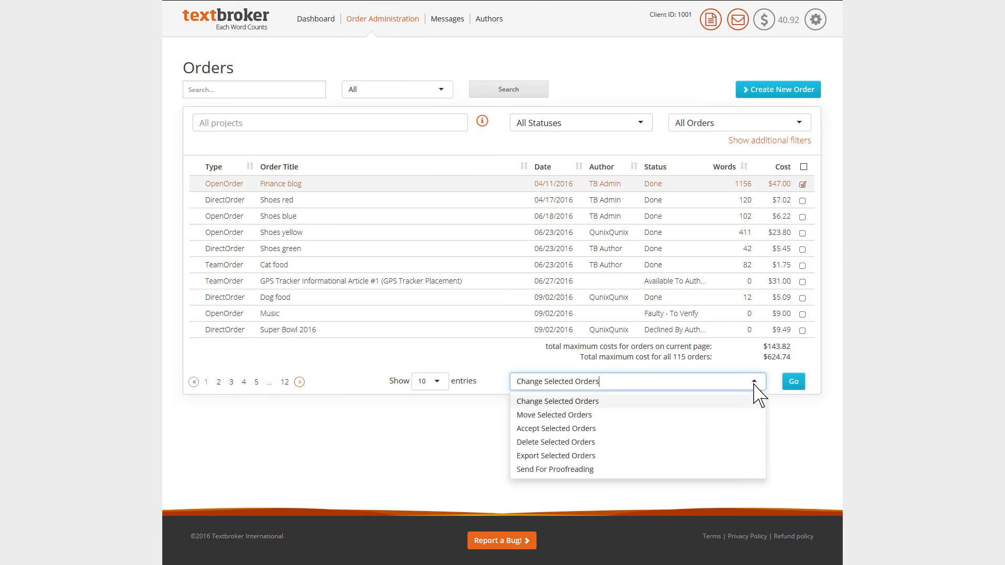
left_click(554, 415)
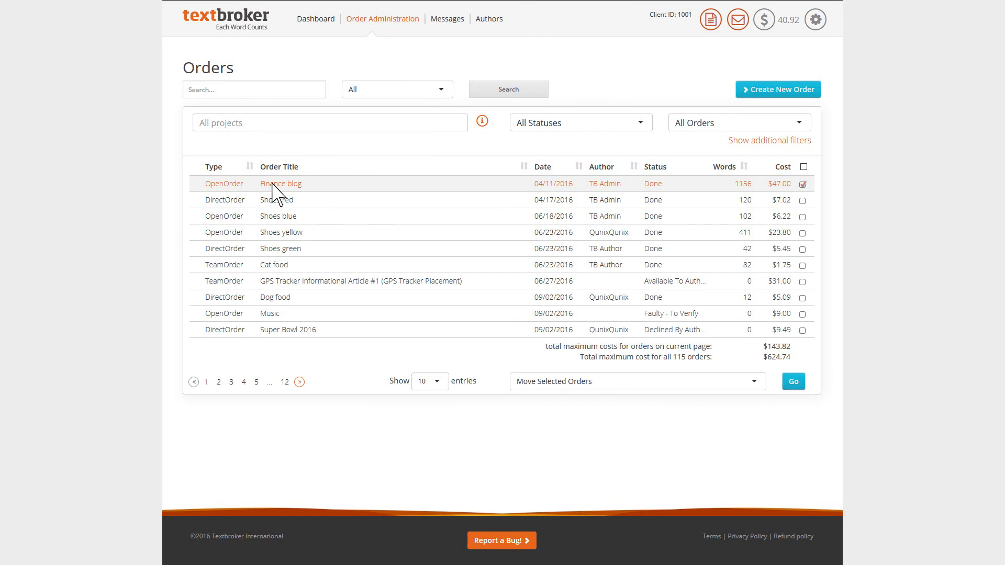
left_click(280, 183)
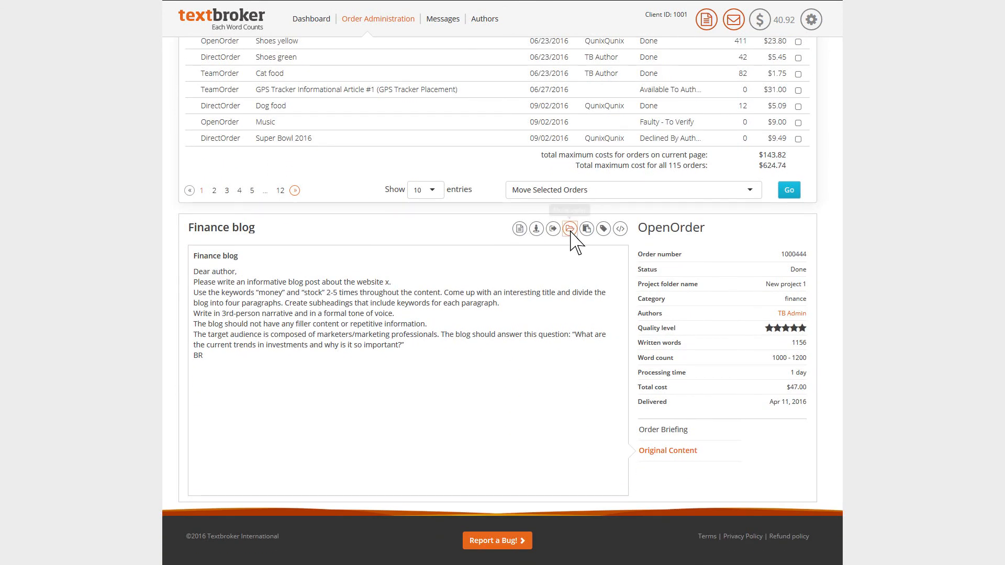
left_click(568, 230)
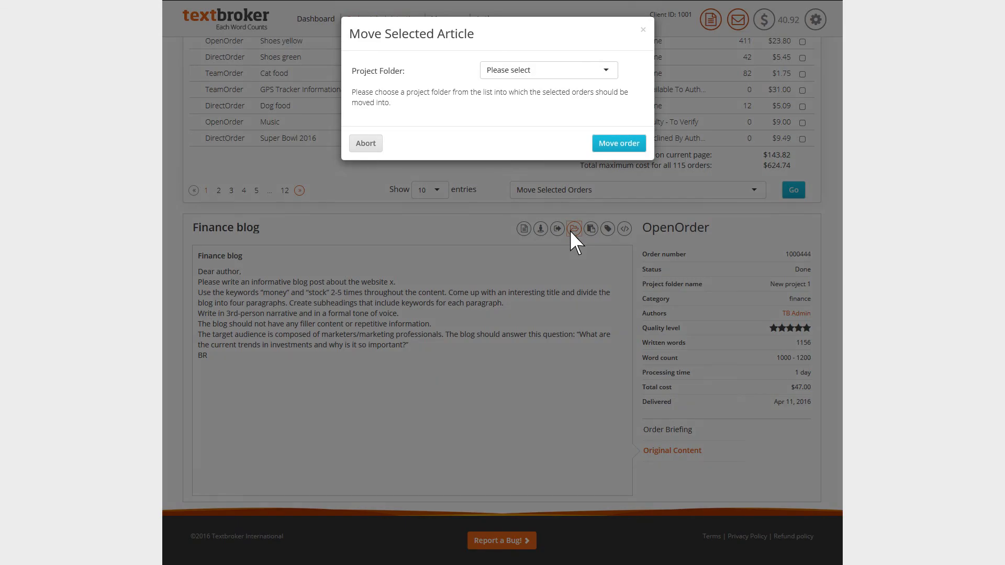
Step: Choose Finance Tutorial as the destination project folder and move the order
left_click(546, 70)
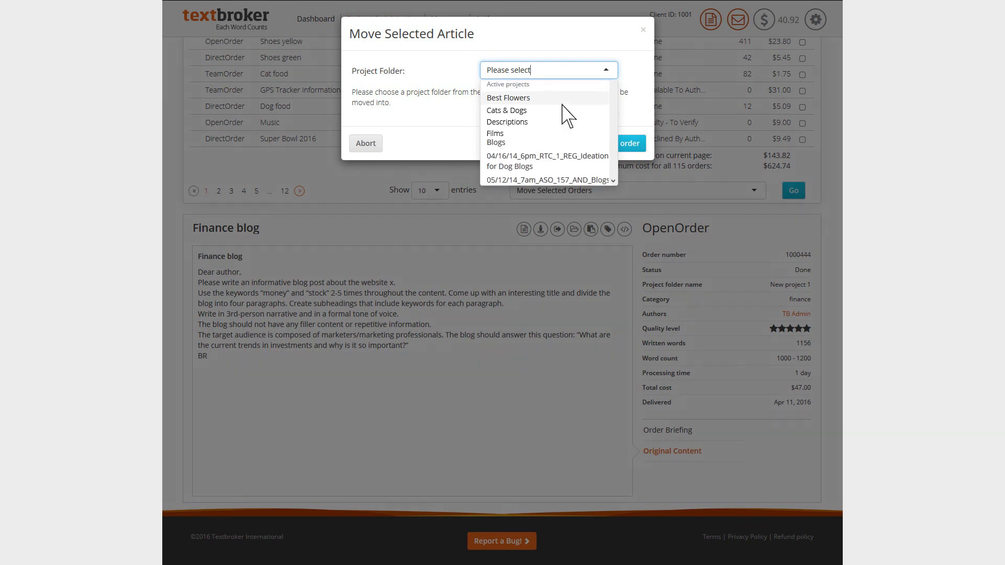
left_click(536, 122)
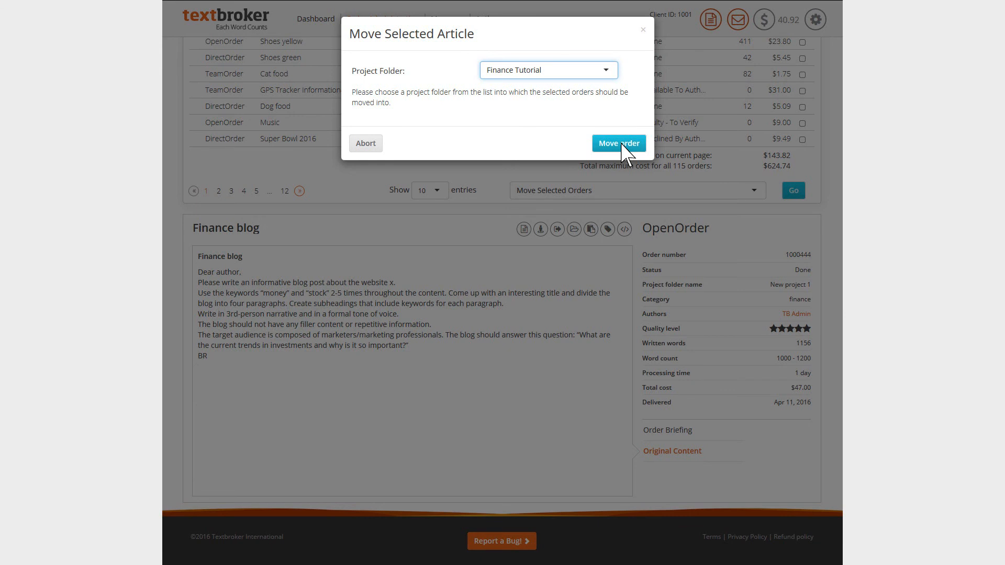
left_click(618, 144)
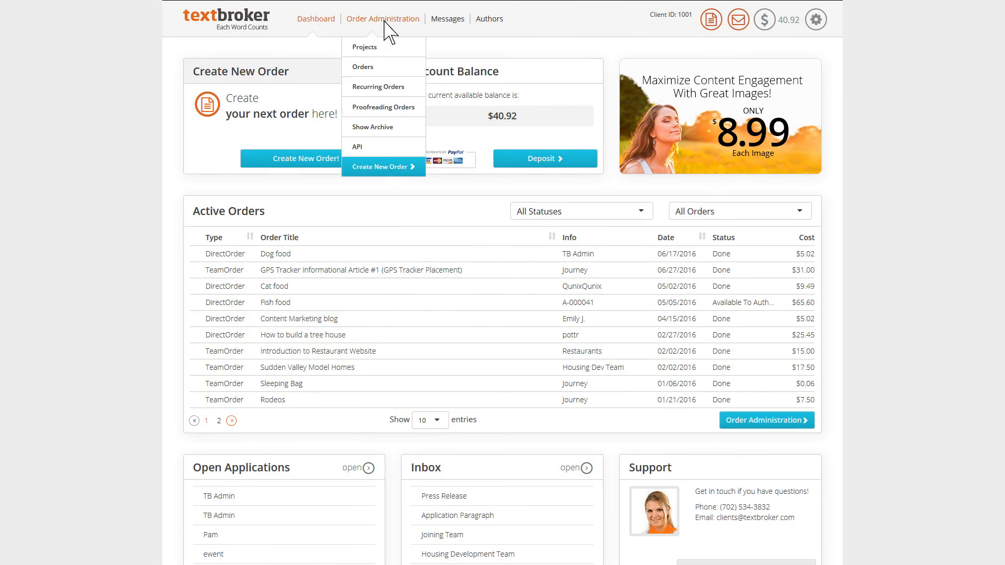
Step: From the archive, move the checked Blog article #1 and #2 into the Best Flowers folder
left_click(373, 127)
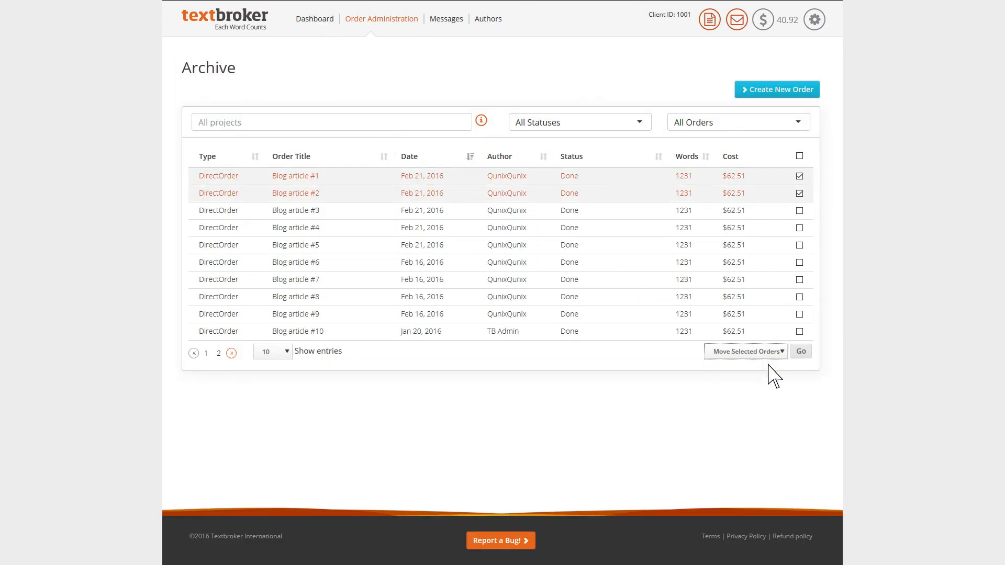
left_click(800, 352)
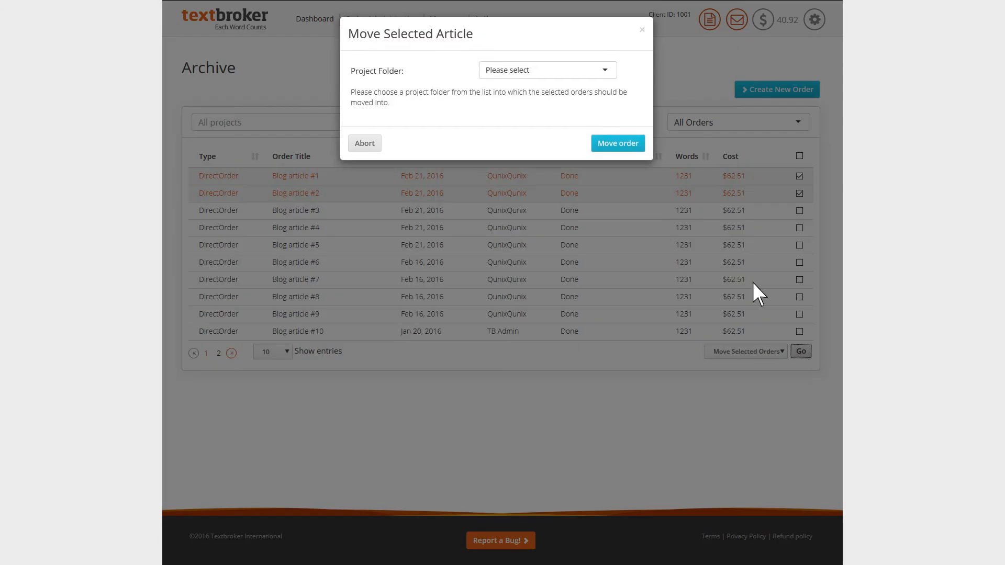
left_click(547, 70)
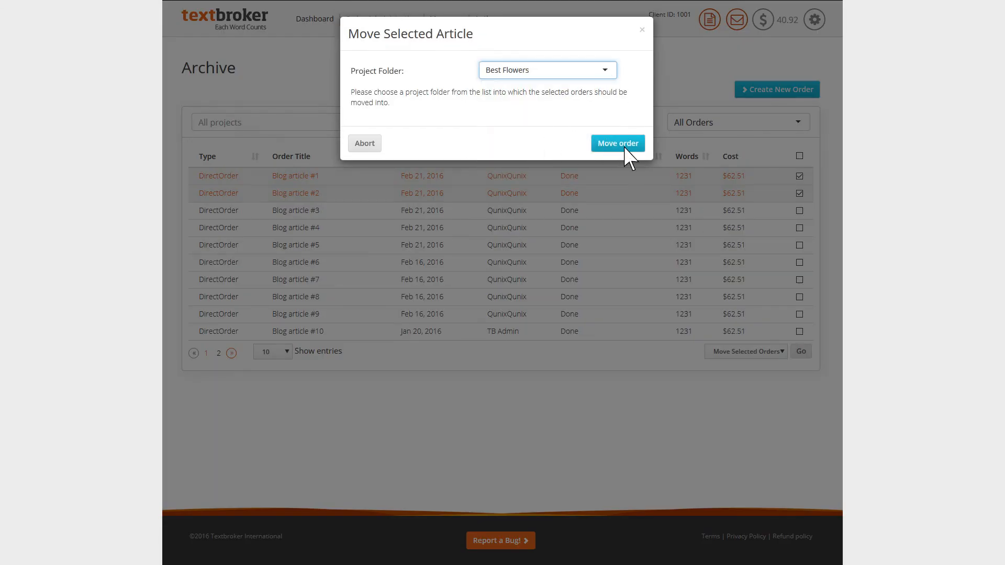
left_click(617, 143)
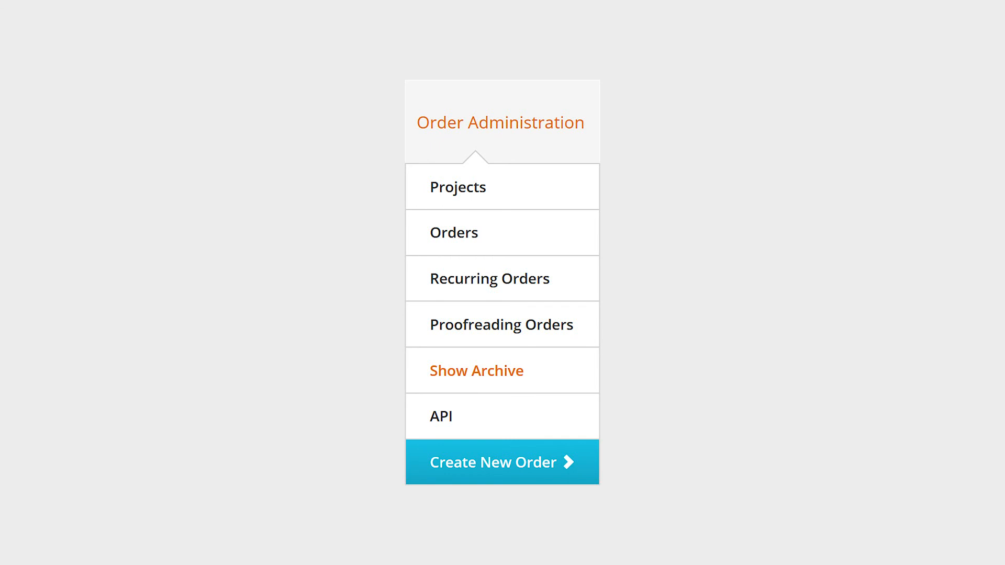